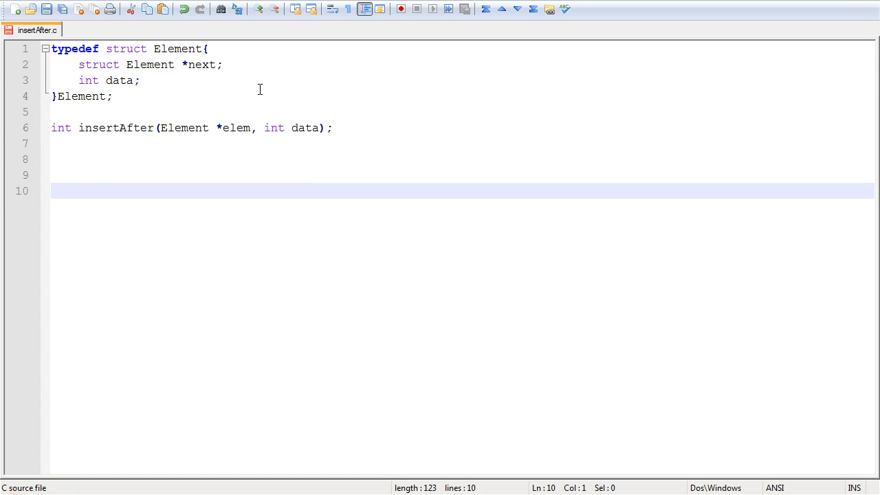
Write the header 'int insertAfter(Element *elem, int data){' with an empty body.
{"action": "type", "text": "int insertAfter"}
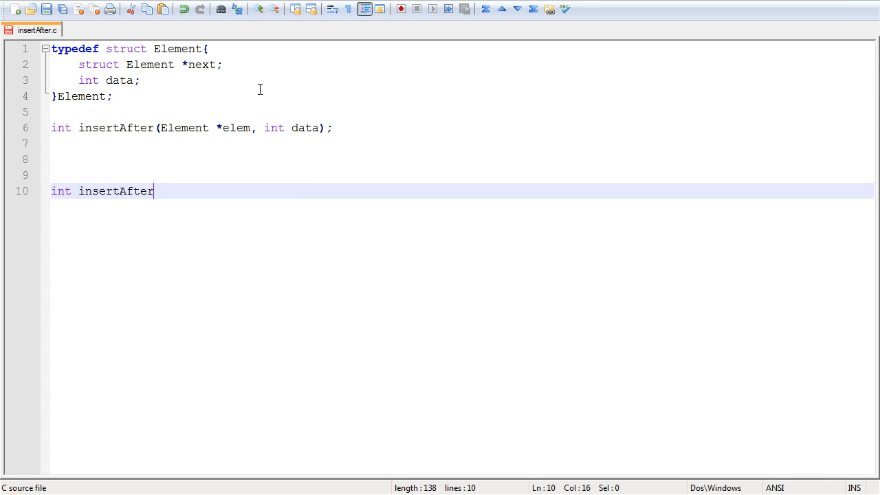
{"action": "type", "text": "(Element 9"}
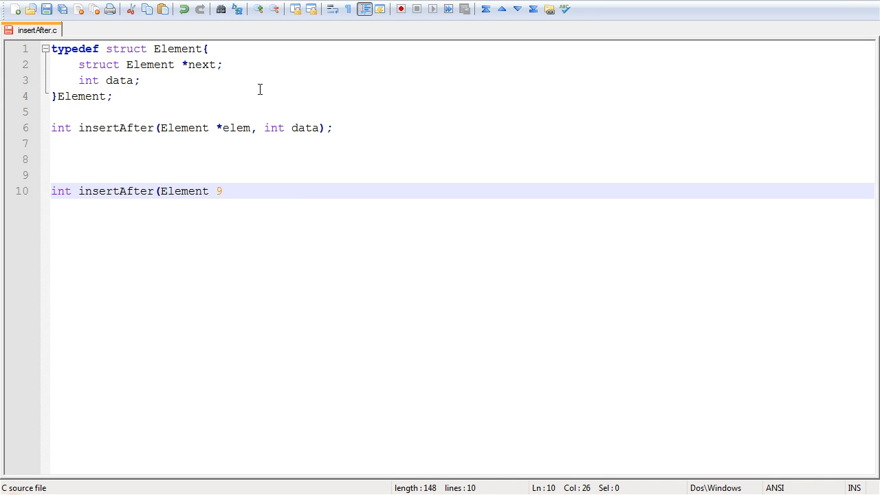
{"action": "type", "text": "*elem, int data"}
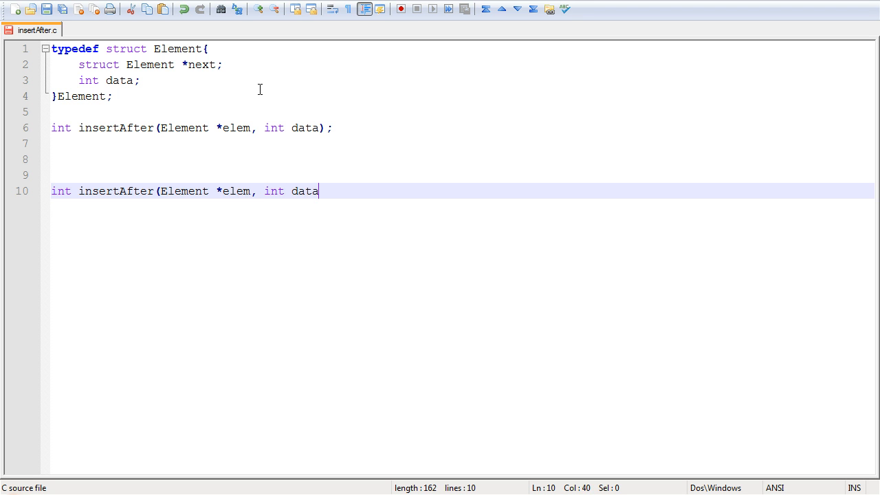
{"action": "type", "text": "){"}
{"action": "type", "text": "}"}
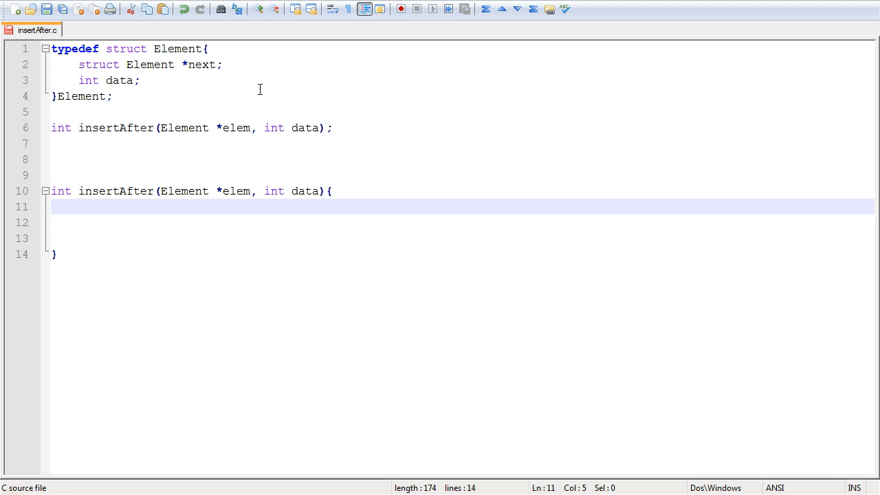
Declare the pointer 'Element *newElem;' inside insertAfter.
{"action": "type", "text": "El"}
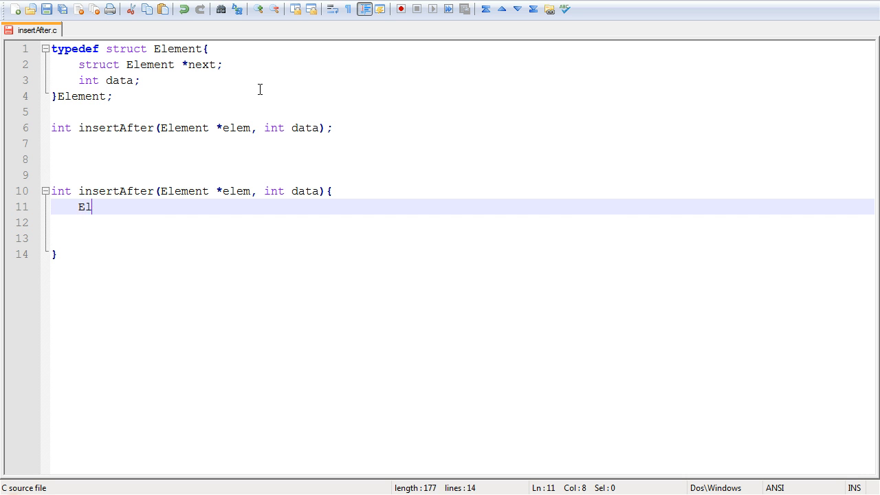
{"action": "type", "text": "ement *newEl"}
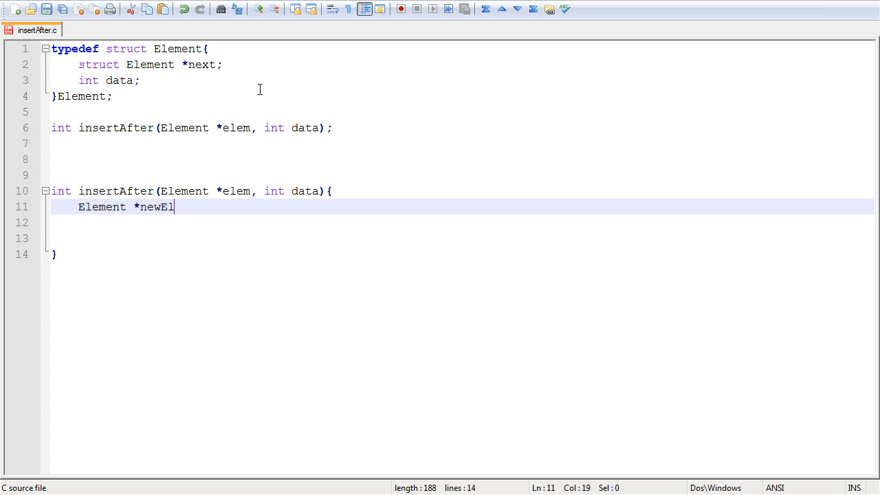
{"action": "type", "text": "em;"}
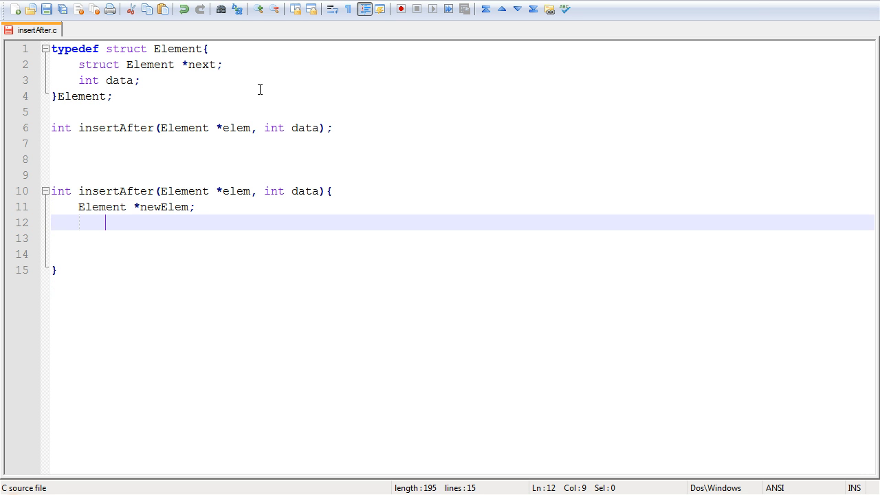
Allocate it with 'newElem=(Element *)malloc(sizeof(Element *));'.
{"action": "type", "text": "newElem"}
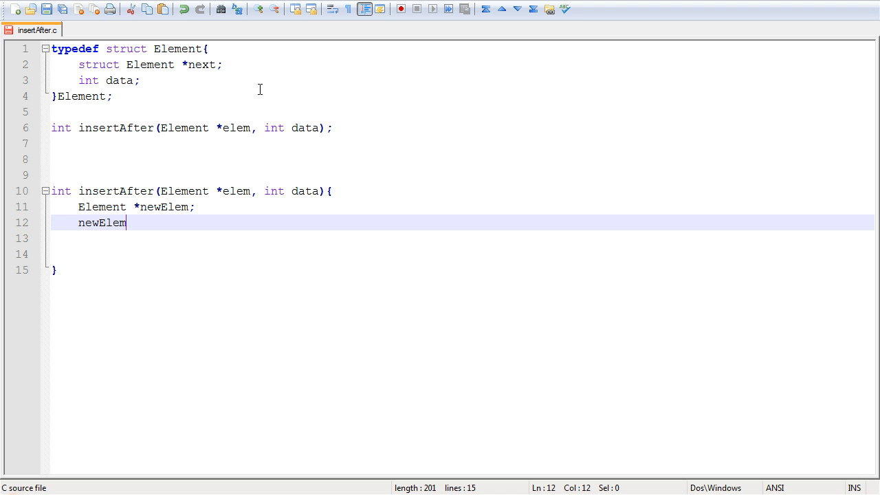
{"action": "type", "text": "=("}
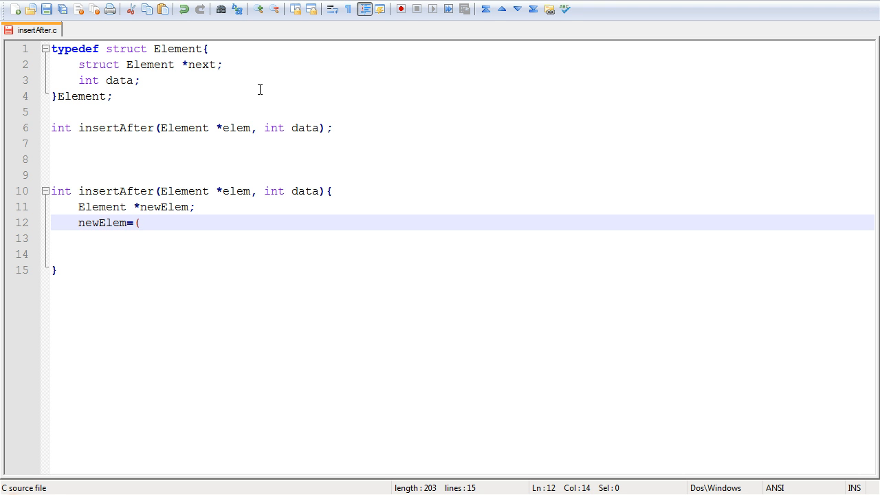
{"action": "type", "text": "Element *)"}
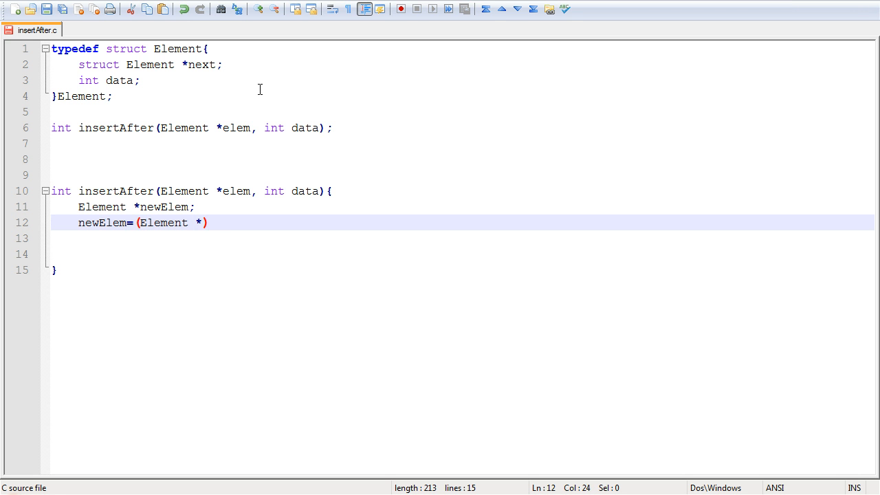
{"action": "type", "text": "malloc(si"}
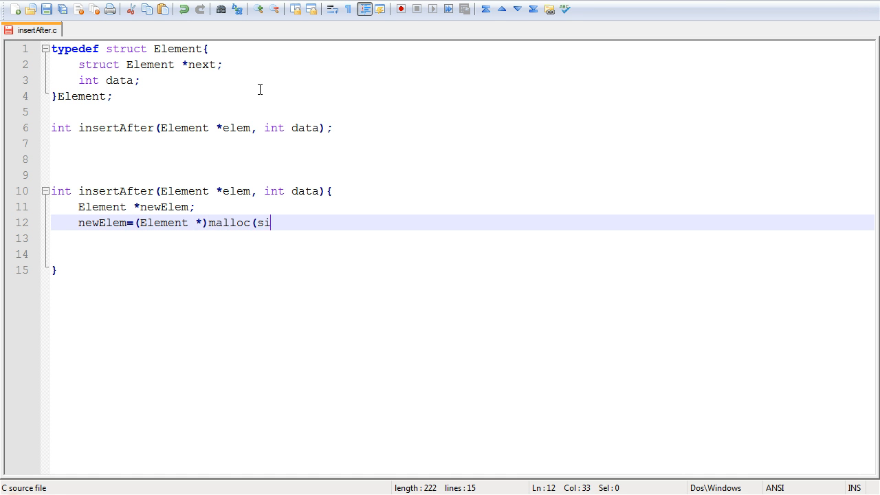
{"action": "type", "text": "zeof(Element"}
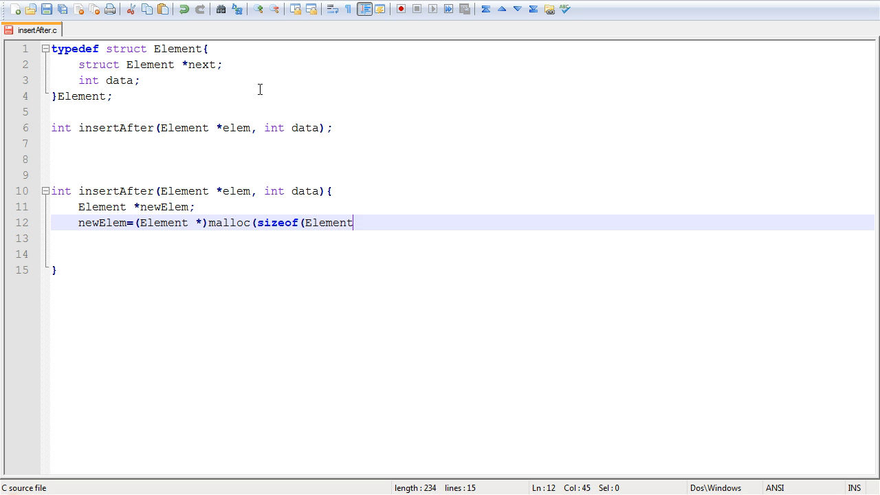
{"action": "type", "text": "*))"}
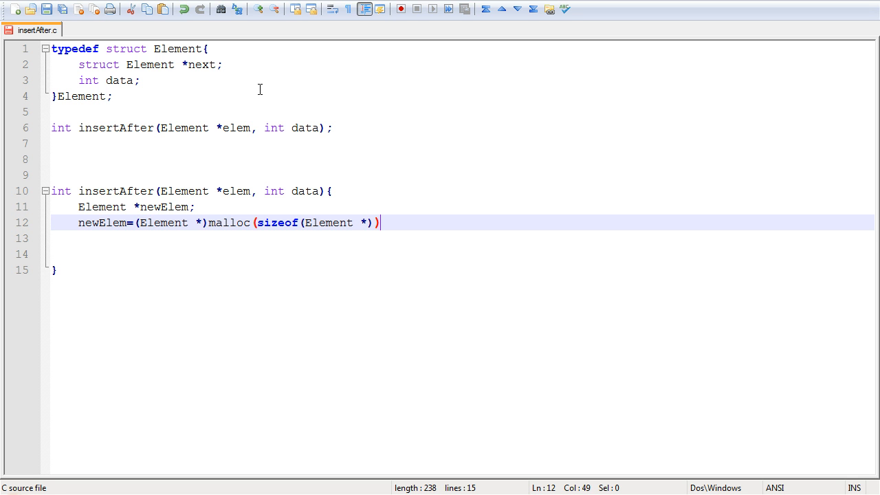
{"action": "type", "text": ";"}
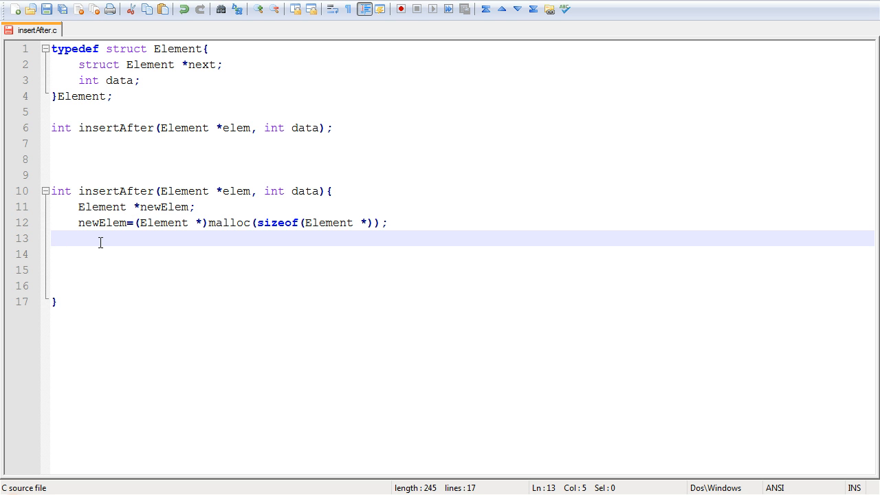
Add the null check 'if (!newElem) return 1' after the allocation.
{"action": "type", "text": "if (!"}
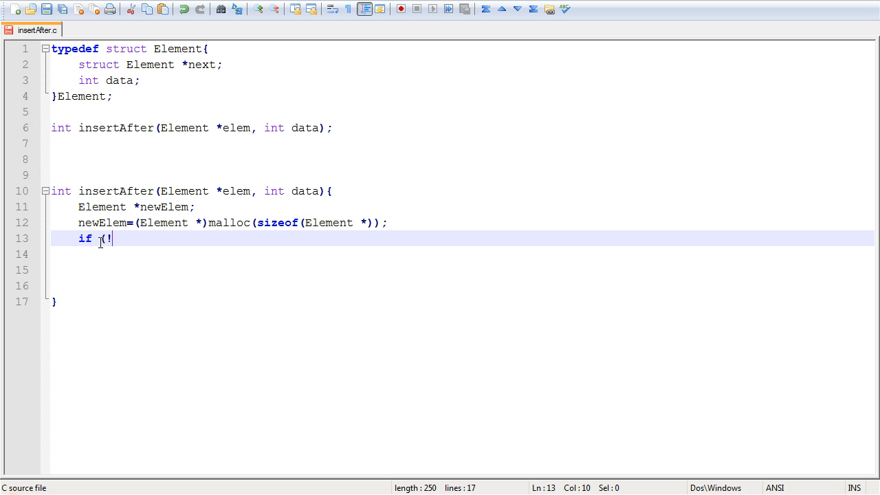
{"action": "type", "text": "newElem)"}
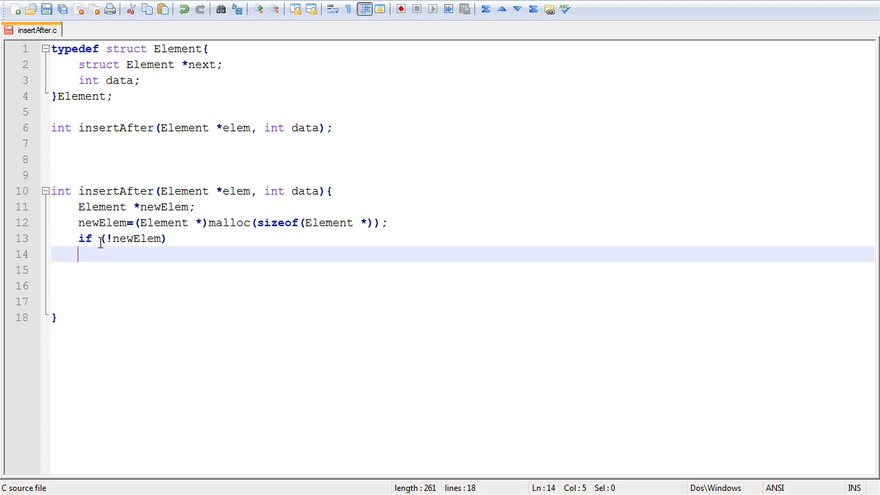
{"action": "type", "text": "return 1"}
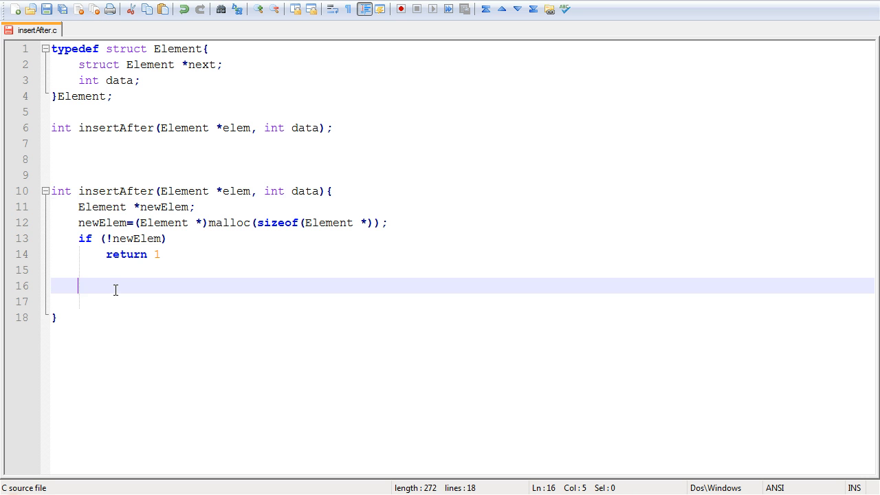
Begin the 'if (!elem){' branch for inserting at the head.
{"action": "type", "text": "if ("}
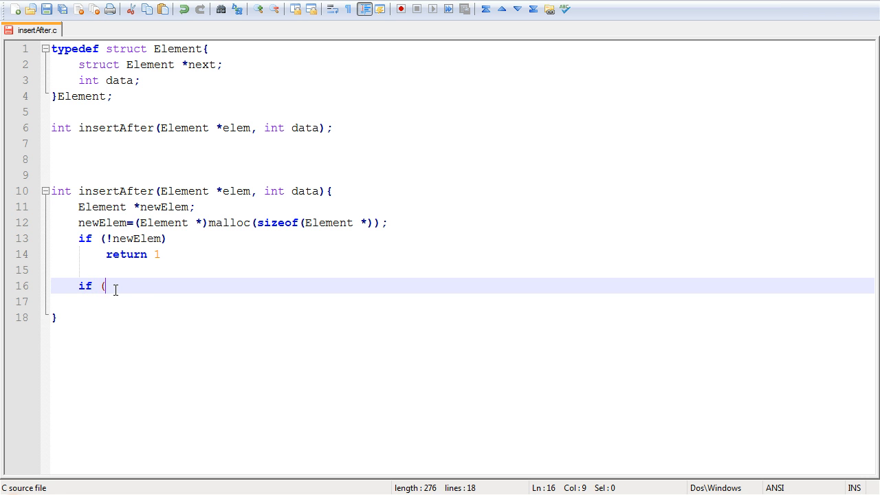
{"action": "type", "text": "!elem)"}
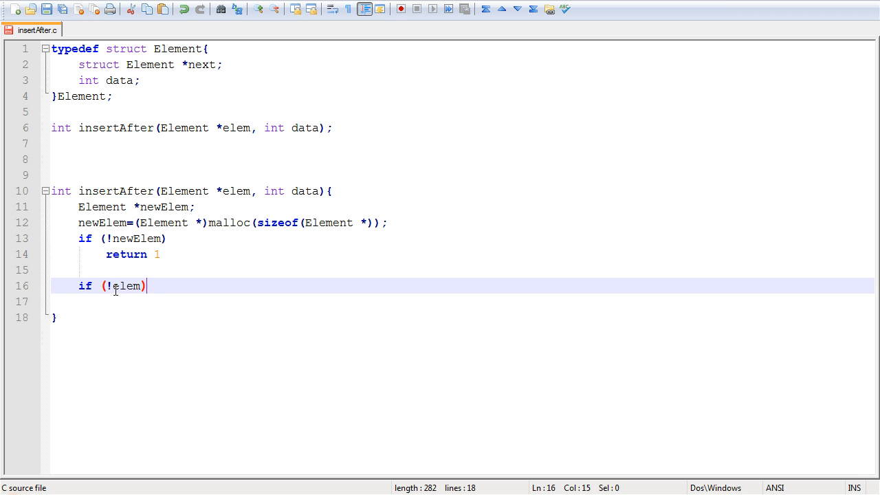
{"action": "type", "text": "{"}
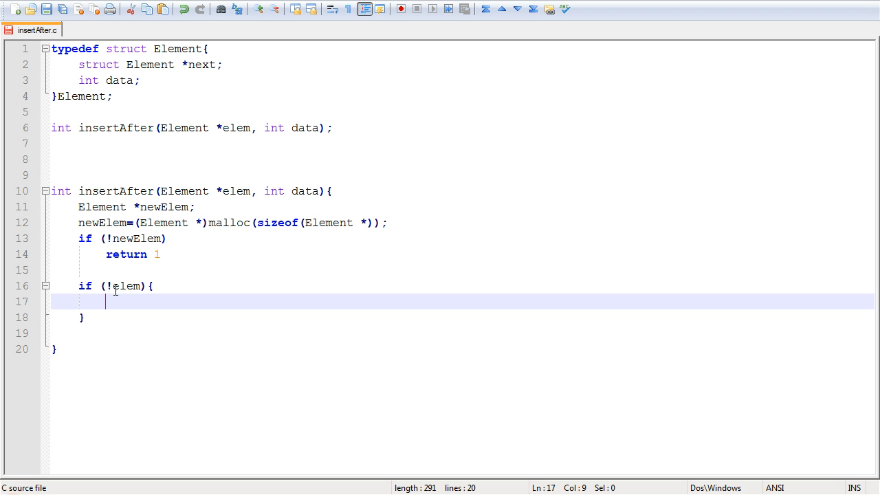
{"action": "mouse_move", "coordinate": [233, 281]}
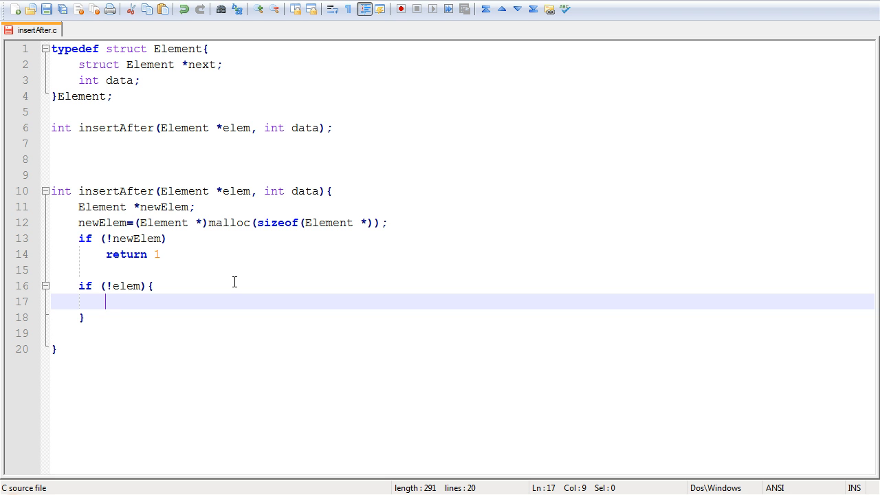
Inside it set newElem->next=head; head=newElem; and return 0;.
{"action": "type", "text": "newEle"}
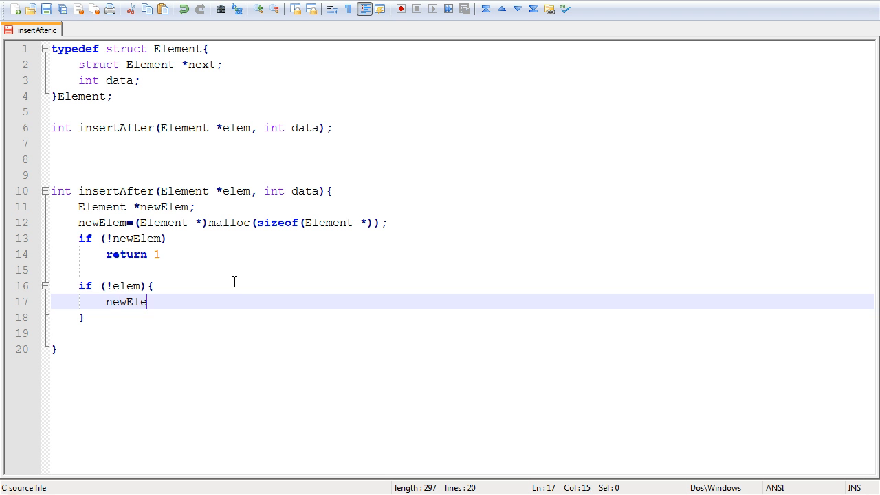
{"action": "type", "text": "m->next="}
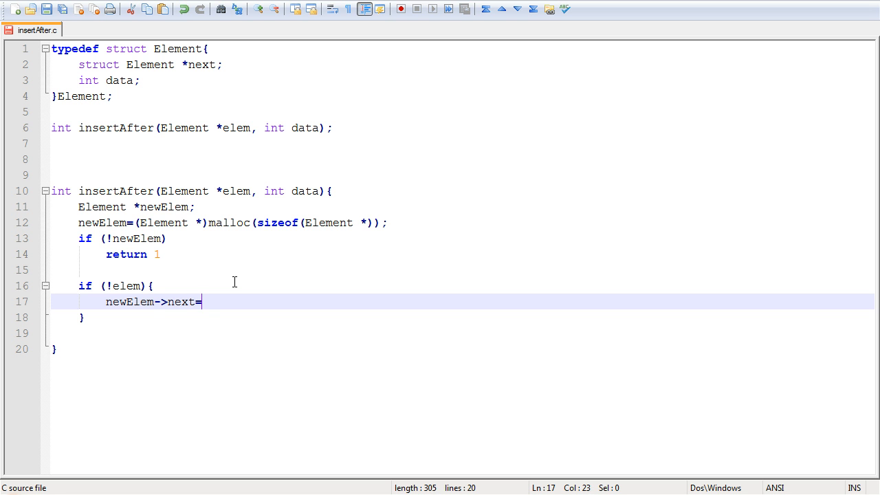
{"action": "type", "text": "head;"}
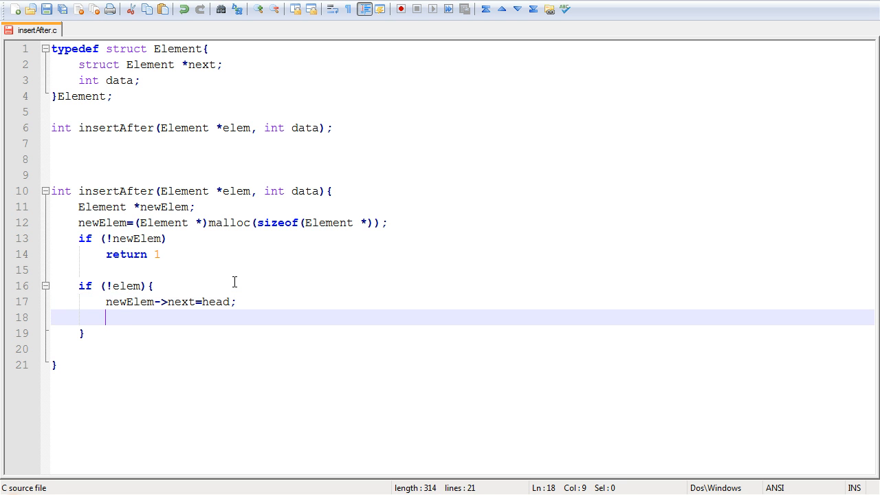
{"action": "type", "text": "head="}
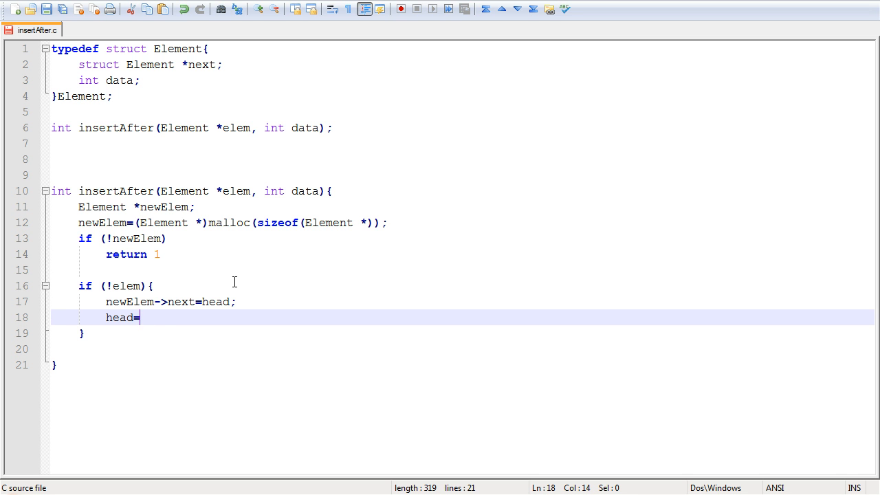
{"action": "type", "text": "newElem;"}
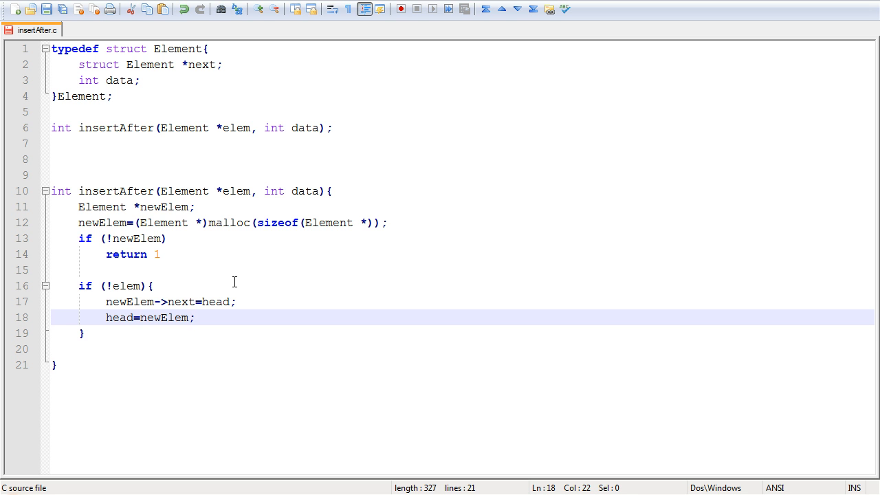
{"action": "type", "text": "return 0;"}
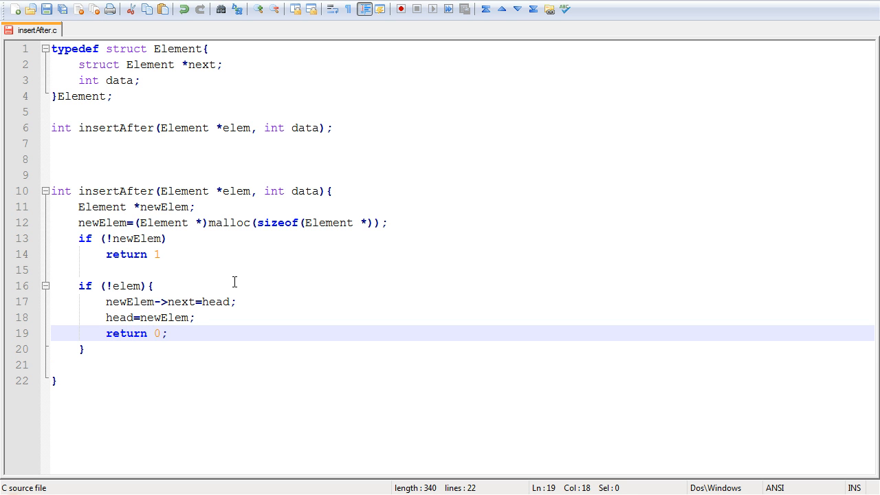
Declare the traversal pointer 'Element *cur=head;' after the newElem declaration.
{"action": "key", "text": "enter"}
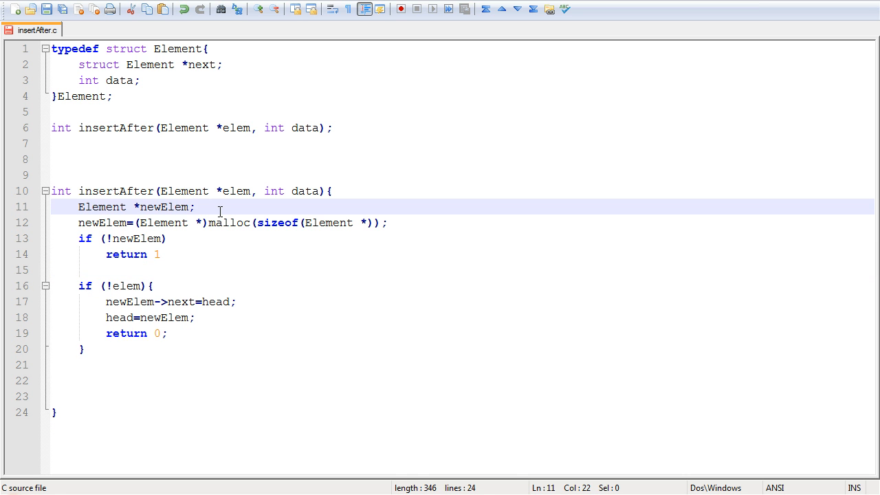
{"action": "type", "text": "Element *cur"}
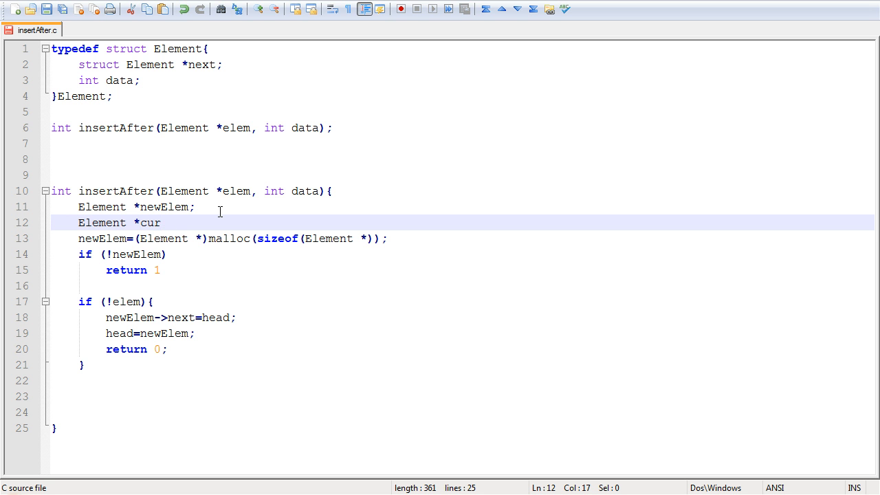
{"action": "type", "text": "=head;"}
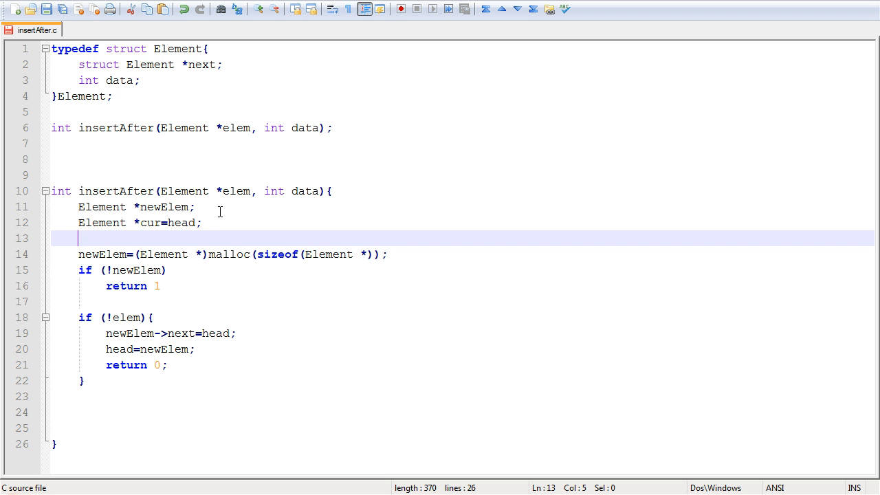
{"action": "mouse_move", "coordinate": [129, 238]}
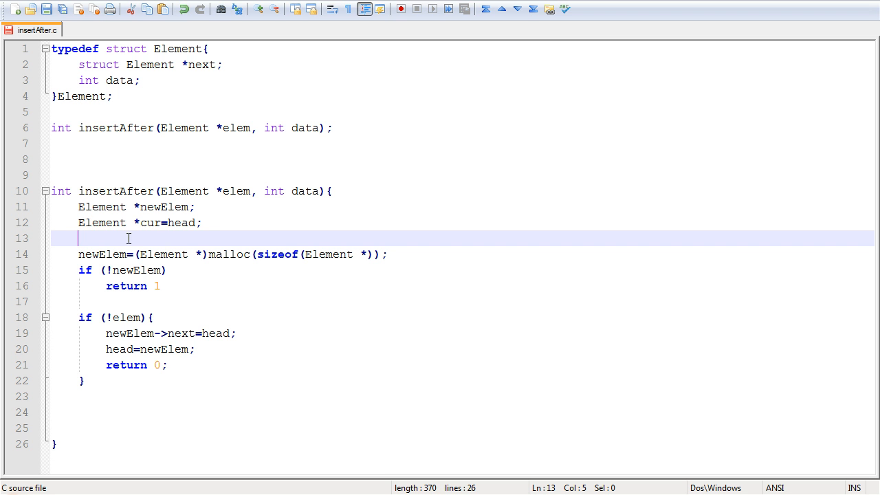
{"action": "mouse_move", "coordinate": [214, 176]}
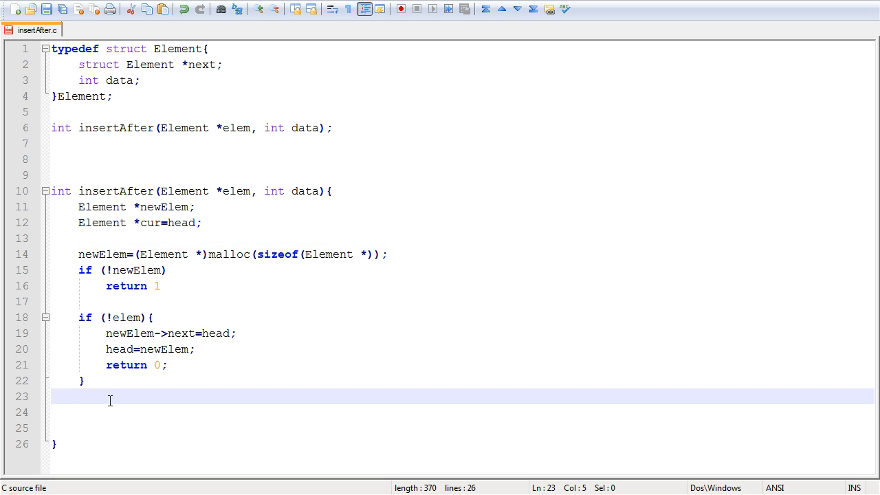
Add a while(cur){ } loop that advances cur=cur->next.
{"action": "type", "text": "while(cur"}
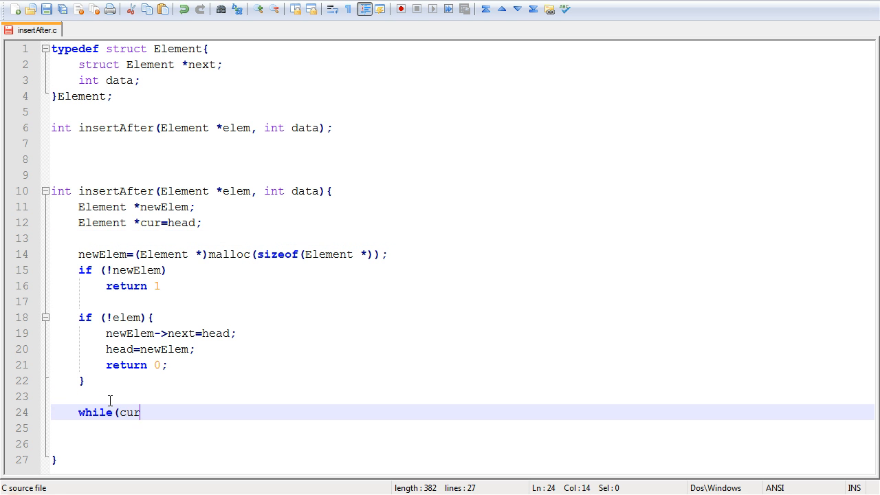
{"action": "type", "text": "){"}
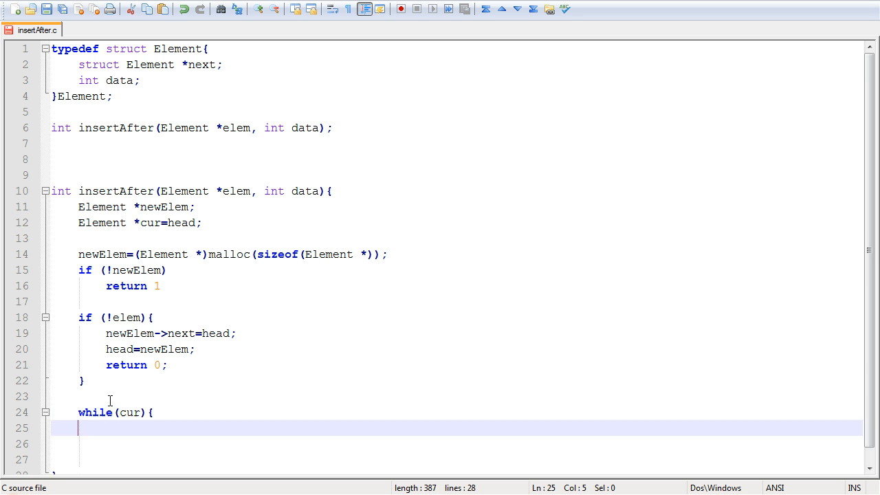
{"action": "type", "text": "}"}
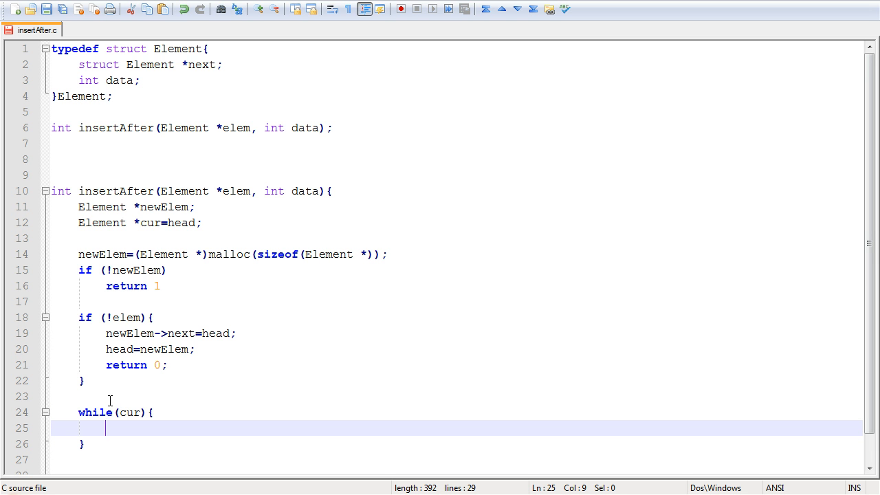
{"action": "type", "text": "cur"}
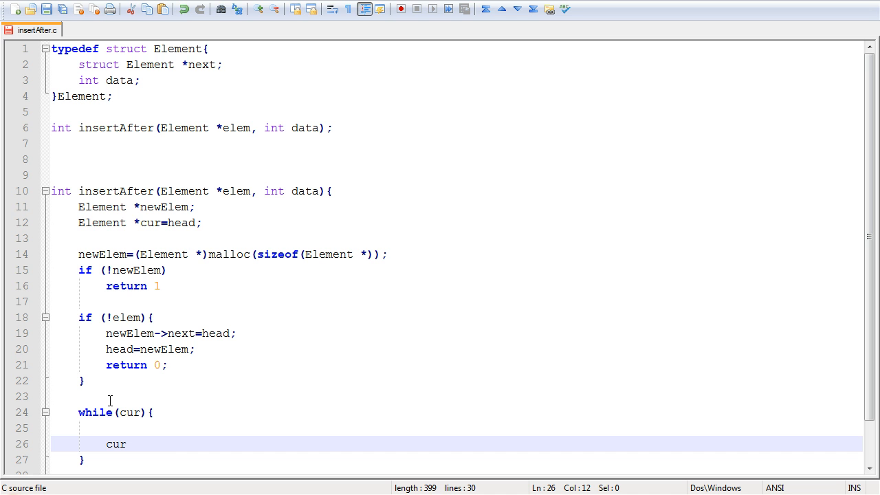
{"action": "type", "text": "=cur="}
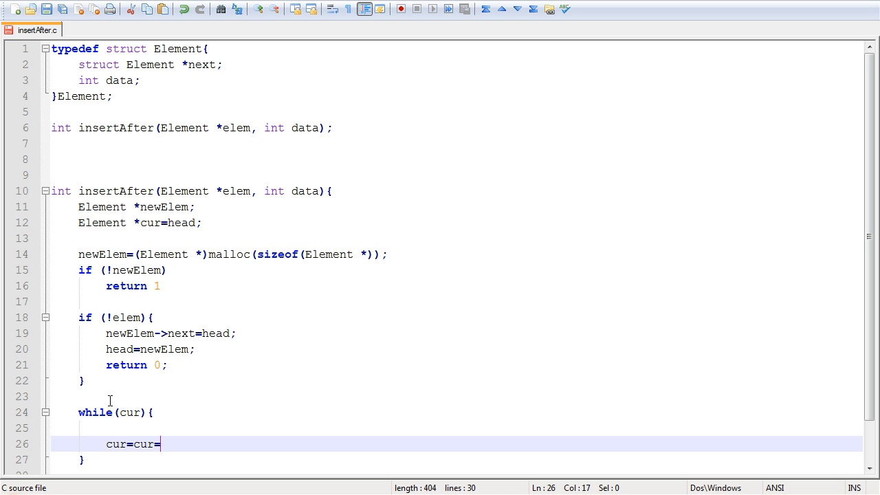
{"action": "type", "text": "->next;"}
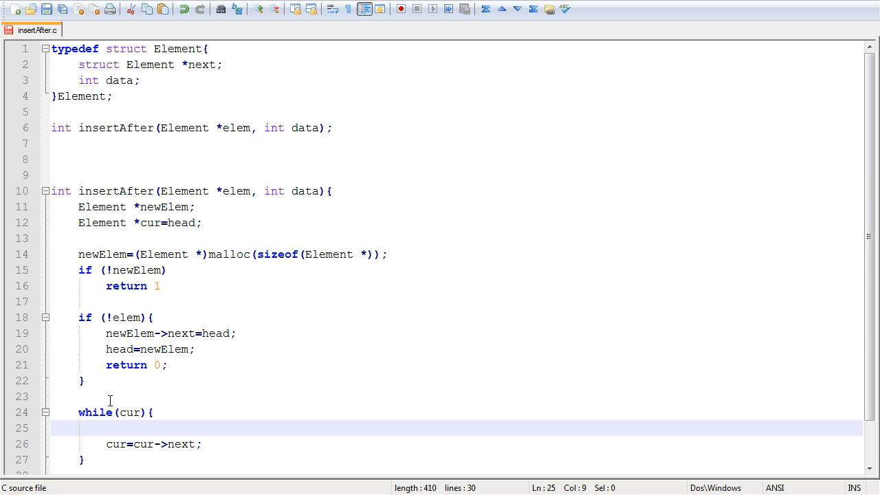
{"action": "scroll", "scroll_direction": "down", "scroll_amount": 3}
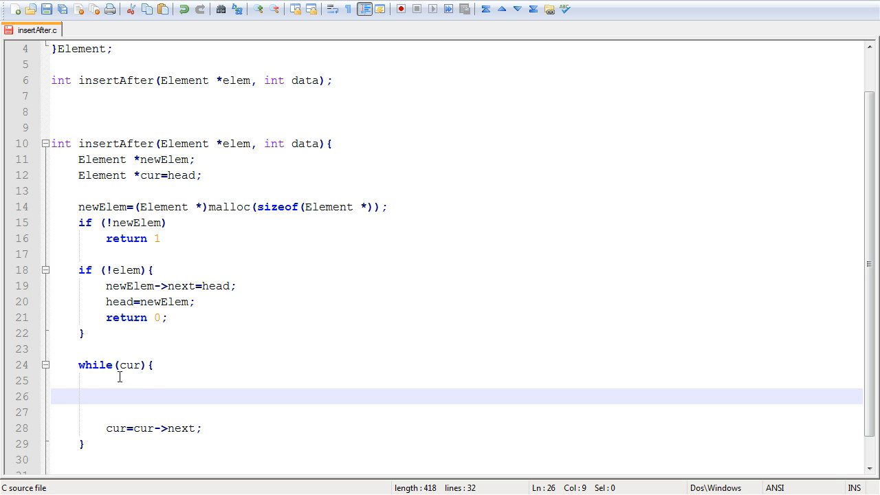
{"action": "mouse_move", "coordinate": [160, 404]}
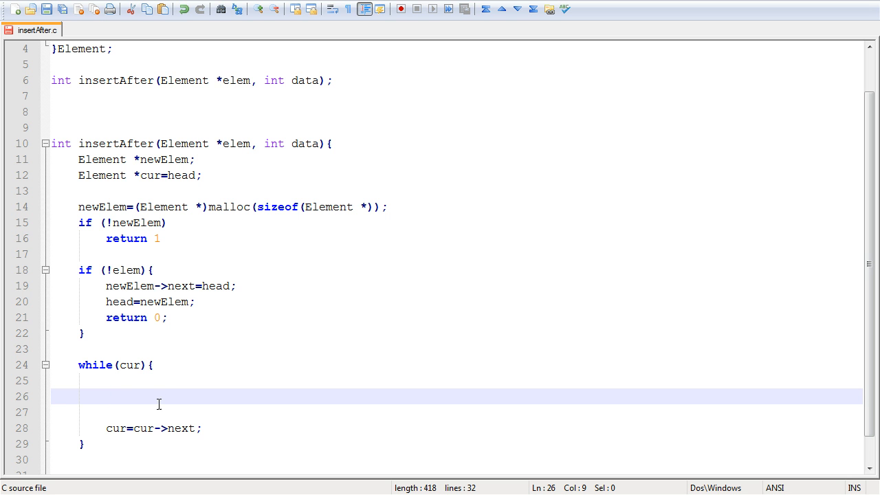
Inside the loop add an empty 'if (cur==elem) { }' block above the advance step.
{"action": "double_click", "coordinate": [235, 143]}
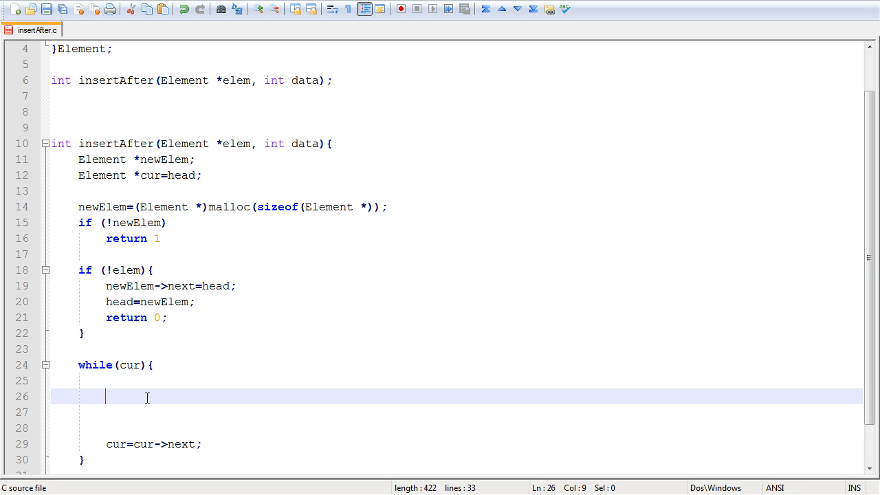
{"action": "type", "text": "if ("}
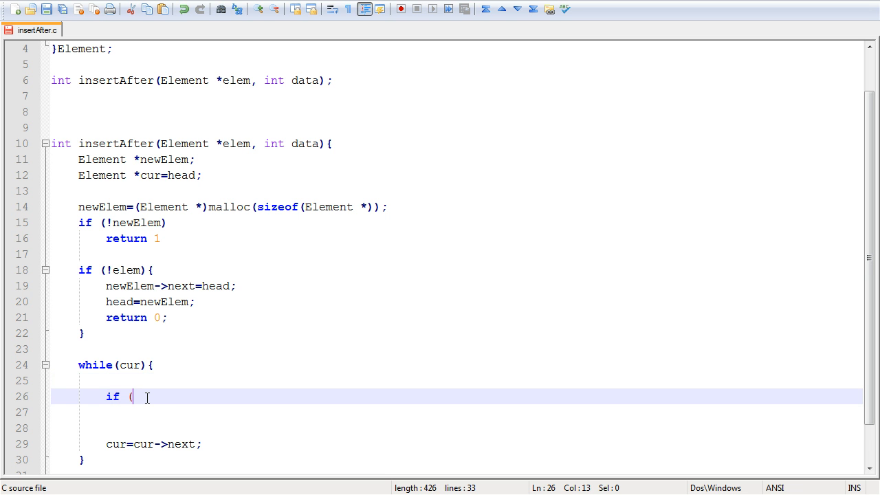
{"action": "type", "text": "cur==ele"}
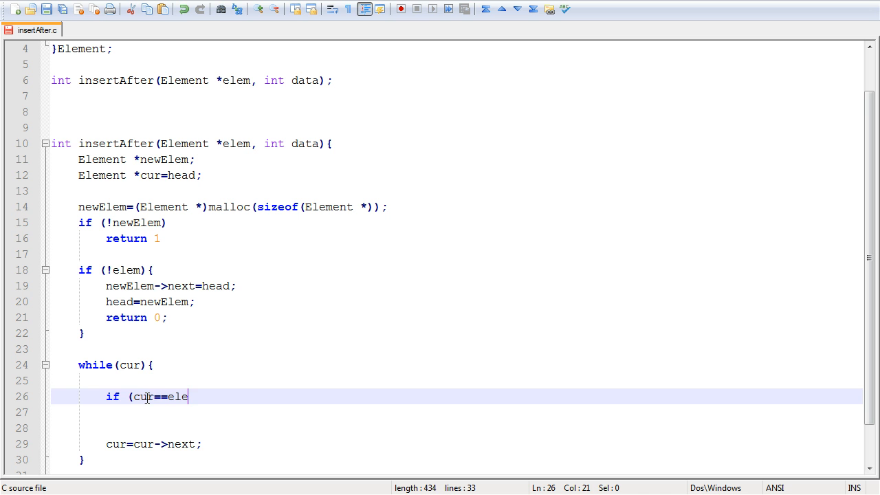
{"action": "type", "text": "m) {"}
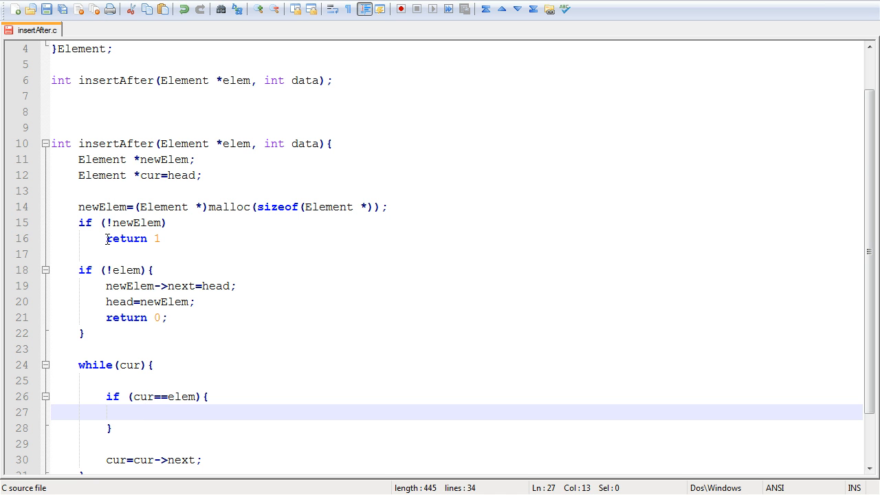
{"action": "double_click", "coordinate": [163, 160]}
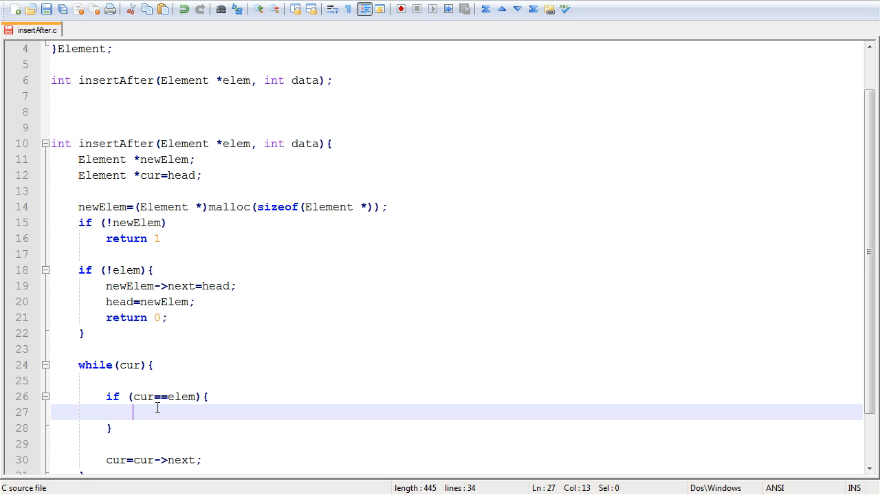
In the match branch set newElem->next=cur->next.
{"action": "type", "text": "cur"}
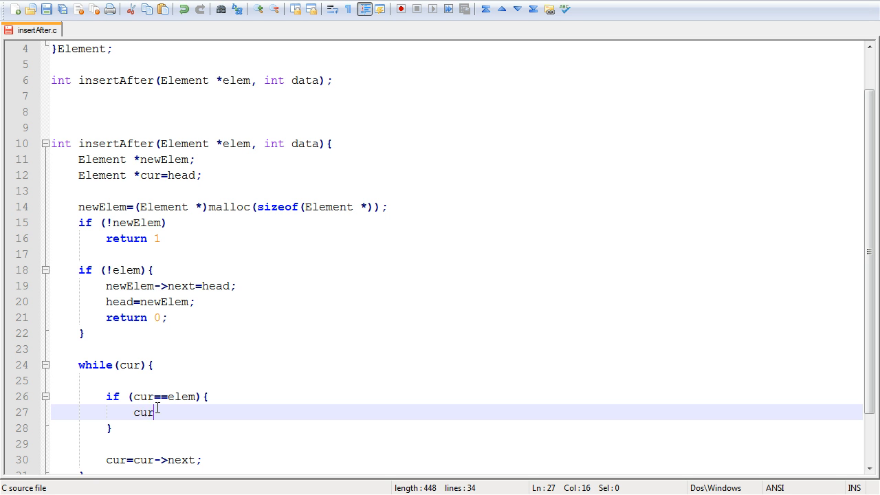
{"action": "type", "text": "newE"}
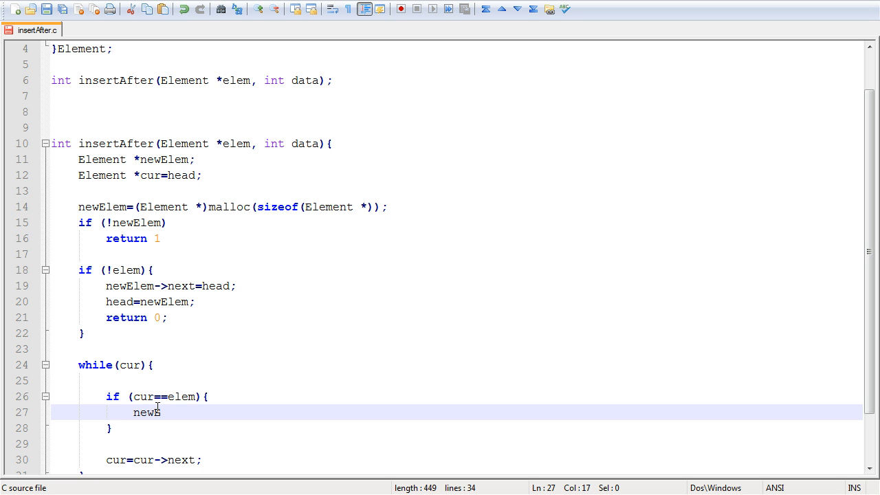
{"action": "type", "text": "Elem-"}
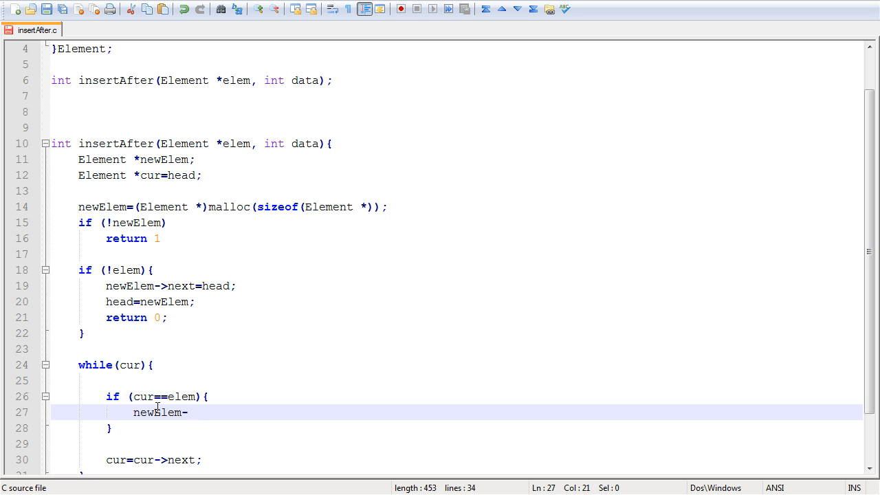
{"action": "type", "text": ">next=cu"}
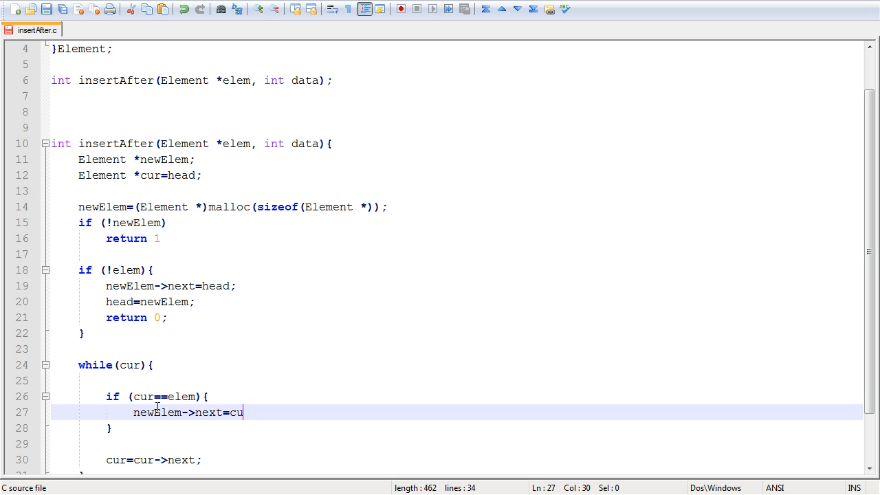
{"action": "type", "text": "r->next;"}
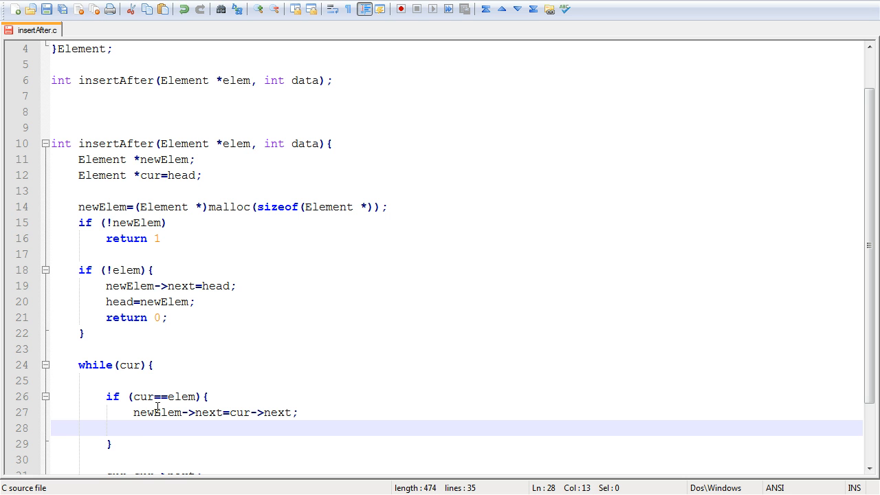
Then set cur->next=newElem; and return 0 from the branch.
{"action": "type", "text": "cur->next=E"}
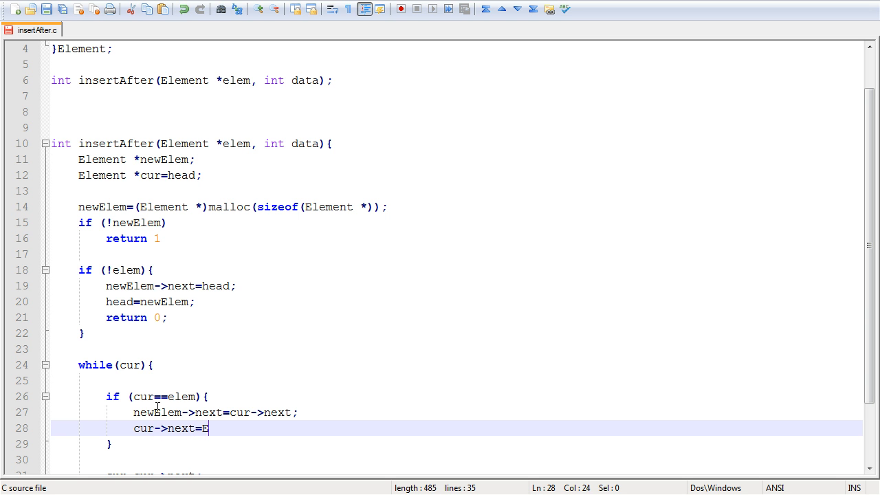
{"action": "type", "text": "ewElem"}
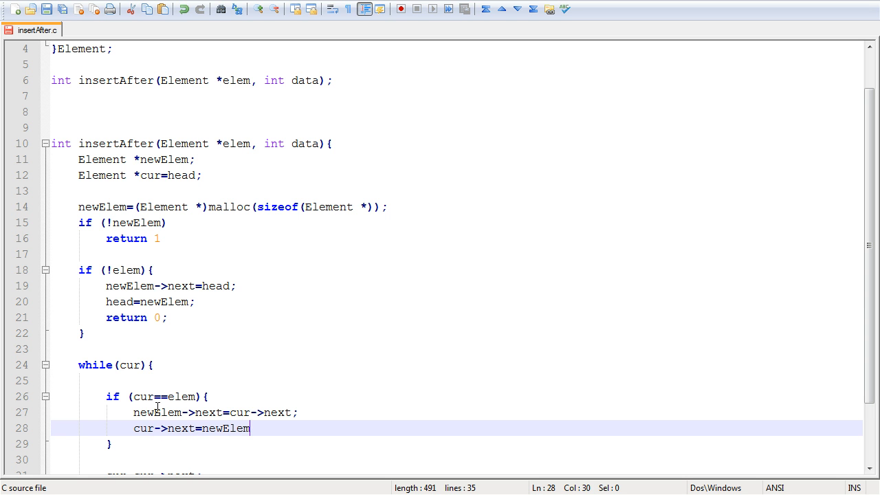
{"action": "type", "text": ";"}
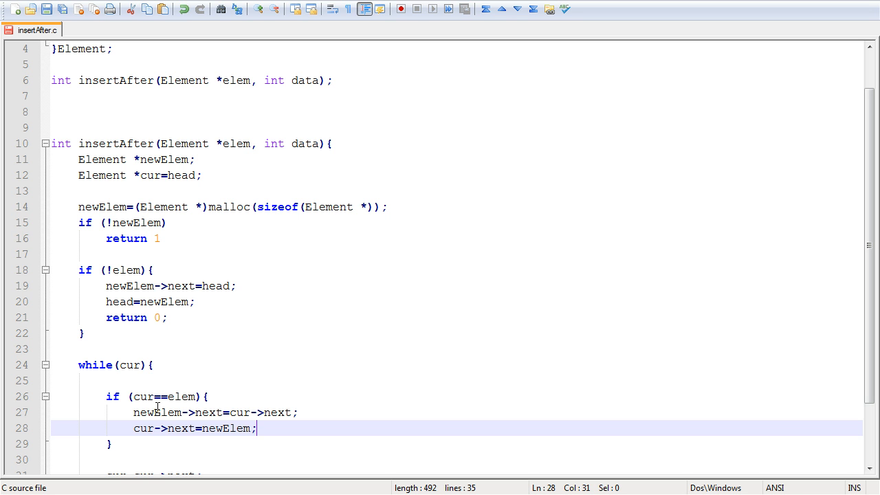
{"action": "left_click", "coordinate": [145, 396]}
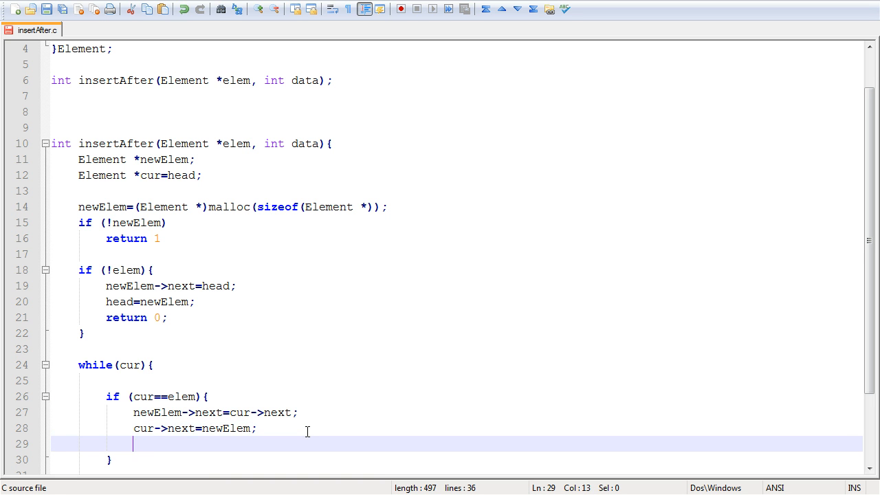
{"action": "type", "text": "return 0;"}
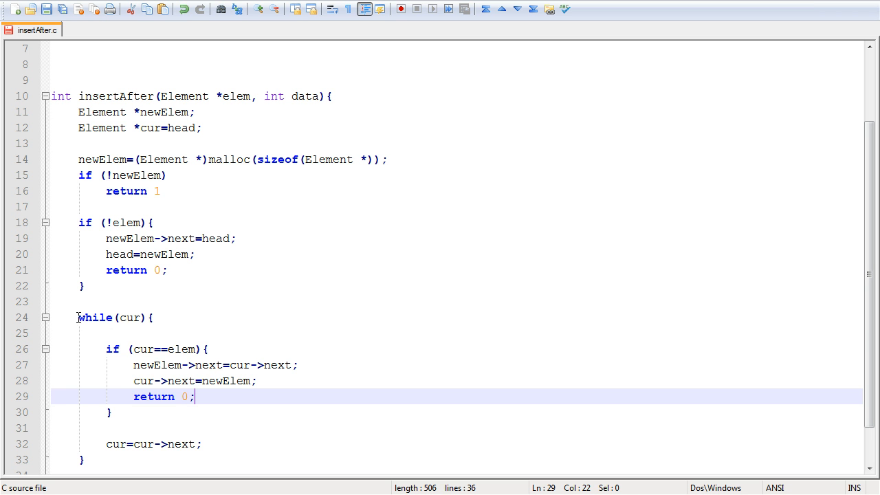
{"action": "left_click_drag", "start_coordinate": [78, 316], "coordinate": [96, 456]}
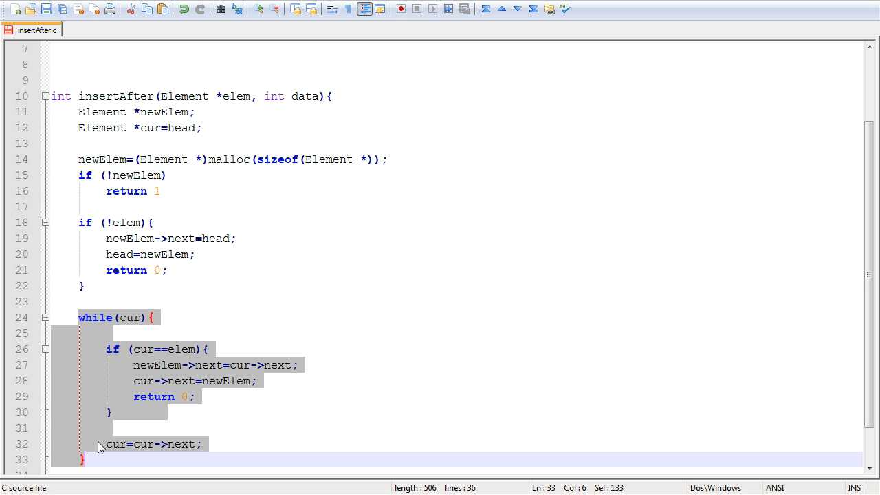
{"action": "mouse_move", "coordinate": [241, 397]}
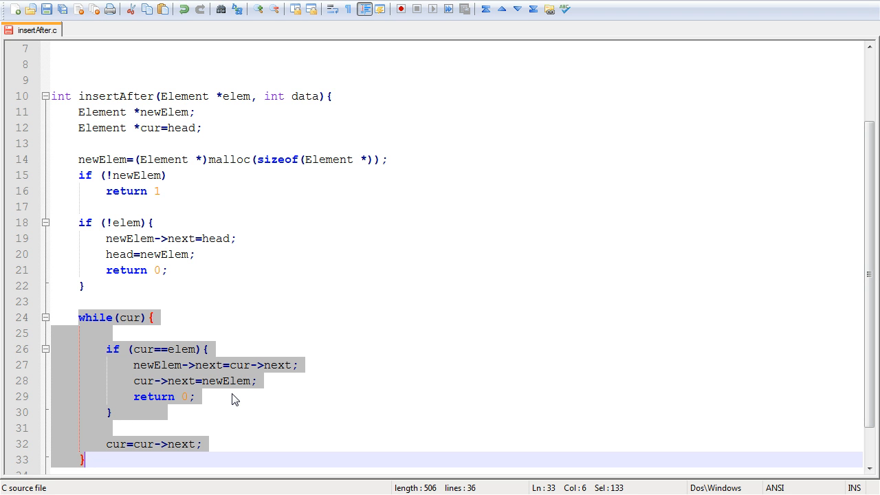
{"action": "mouse_move", "coordinate": [225, 401]}
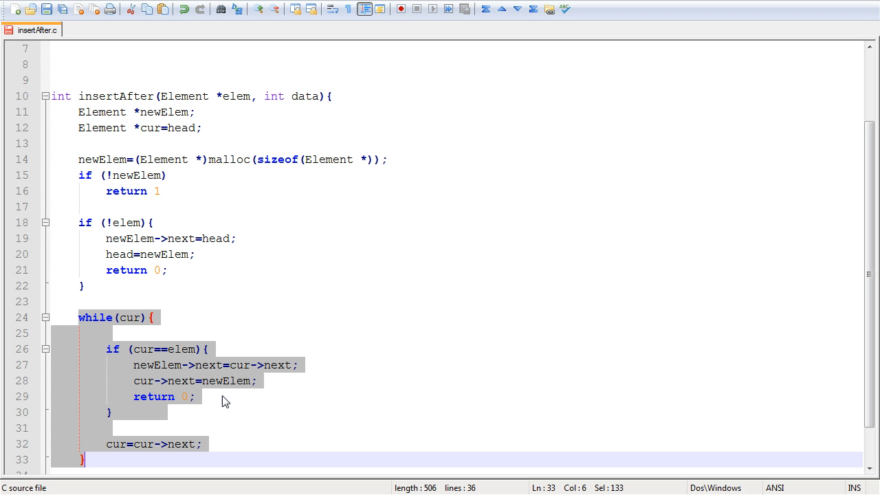
{"action": "mouse_move", "coordinate": [115, 347]}
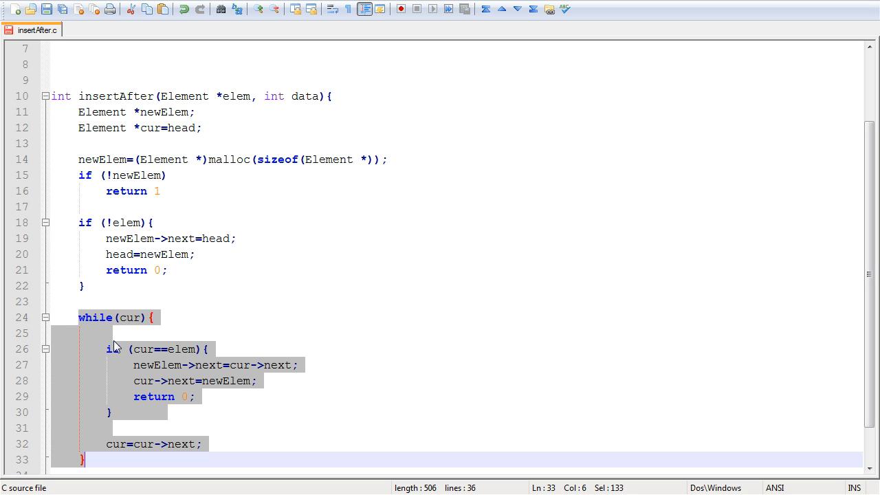
{"action": "left_click", "coordinate": [159, 412]}
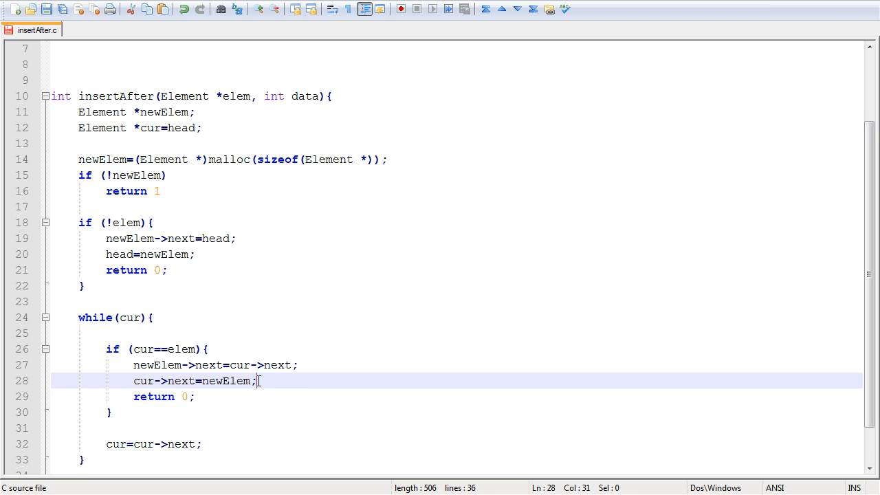
Add 'if (newElem->next==NULL)' in the match branch and start 'tail=new' beneath it.
{"action": "type", "text": "if"}
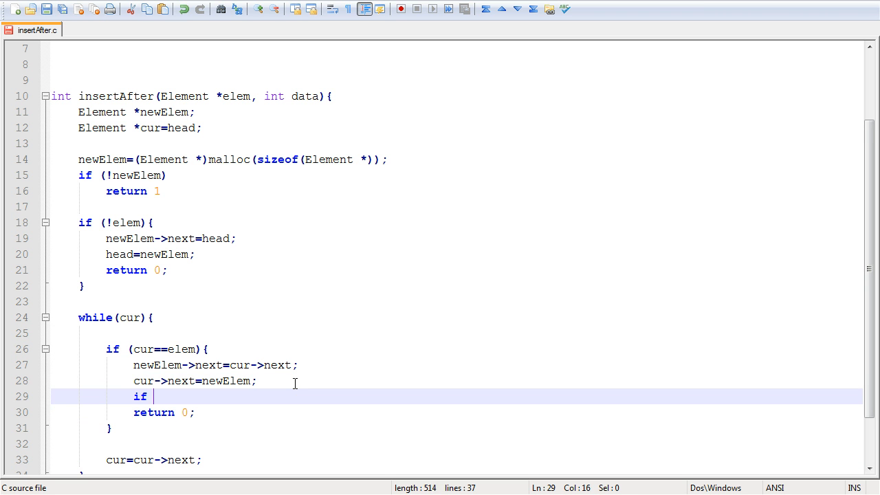
{"action": "type", "text": "("}
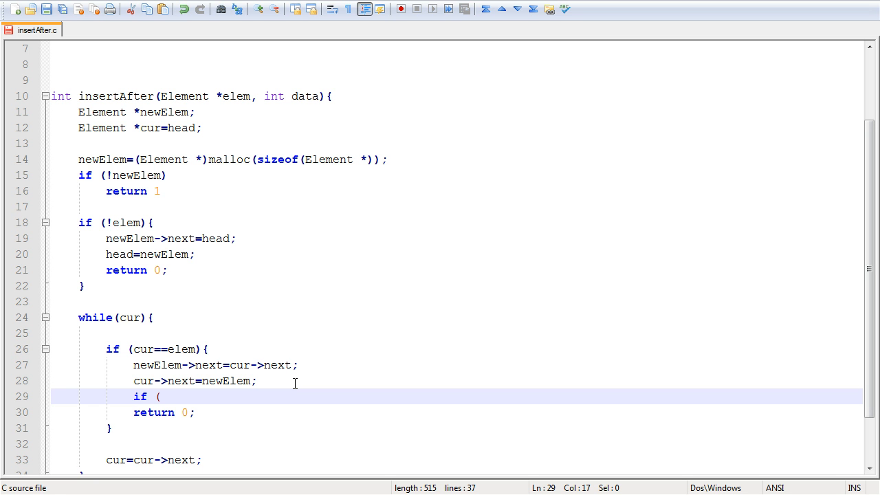
{"action": "type", "text": "newElem->next"}
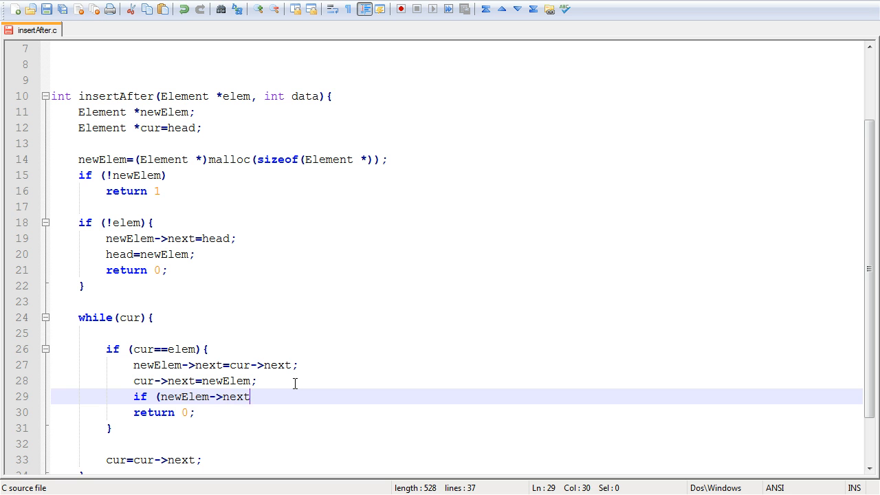
{"action": "type", "text": "==NULL)"}
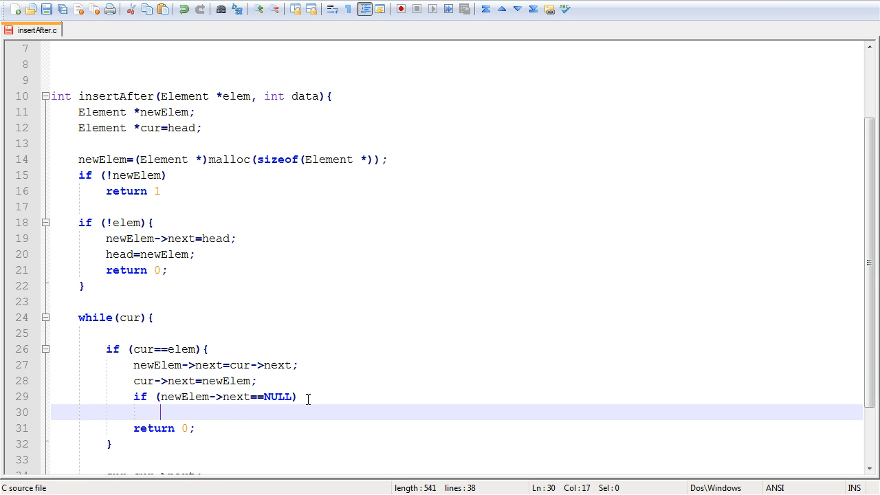
{"action": "type", "text": "tail="}
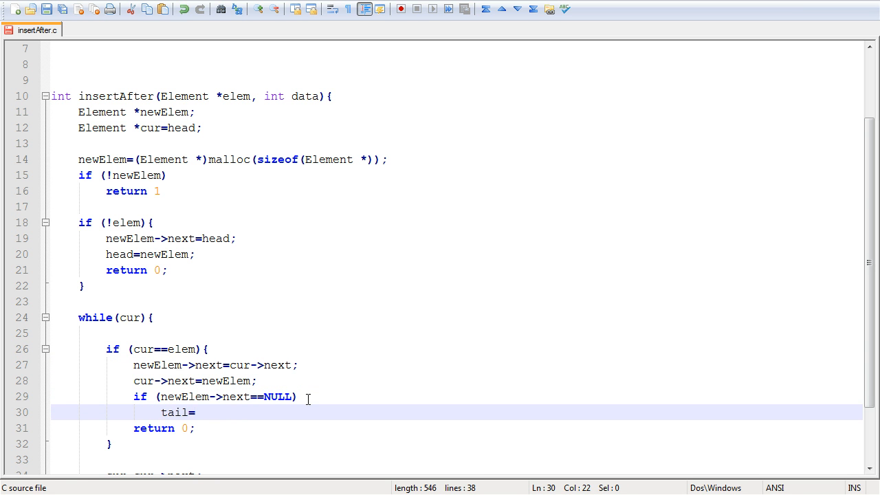
{"action": "type", "text": "new"}
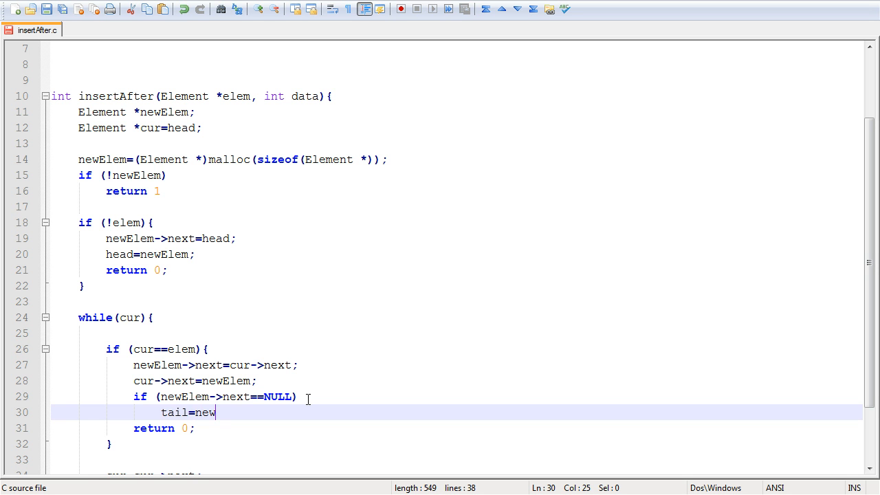